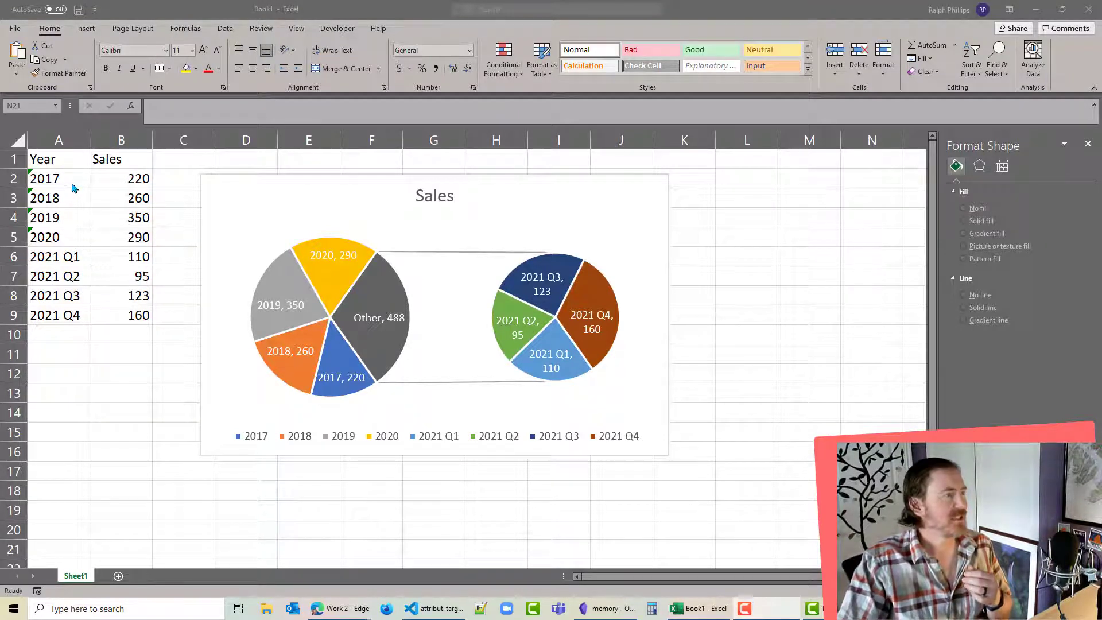
pyautogui.moveTo(76, 228)
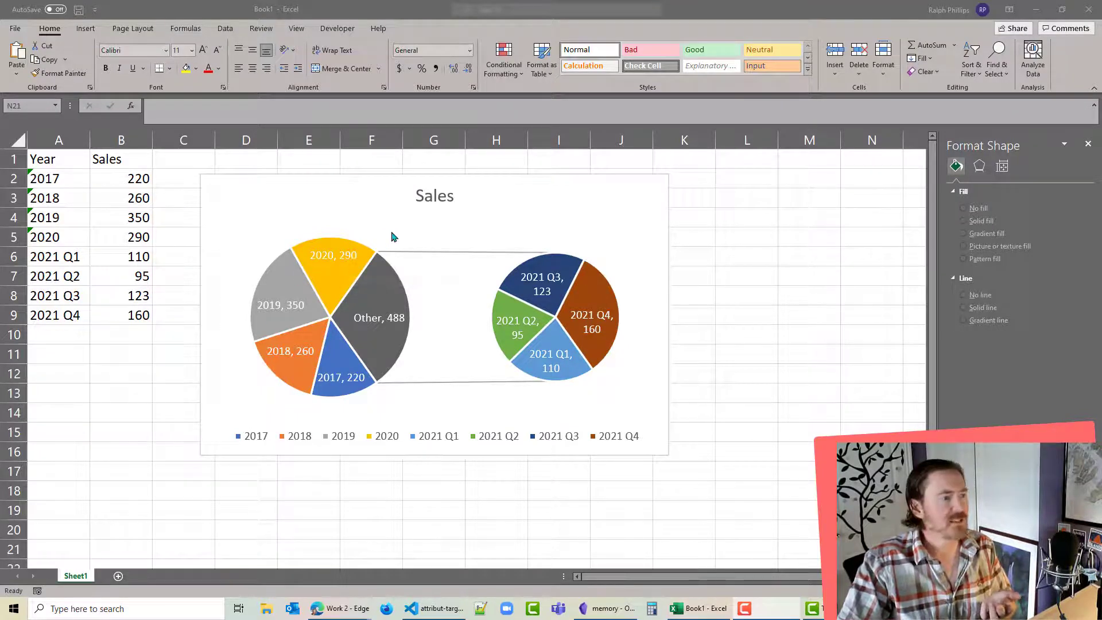
pyautogui.moveTo(358, 342)
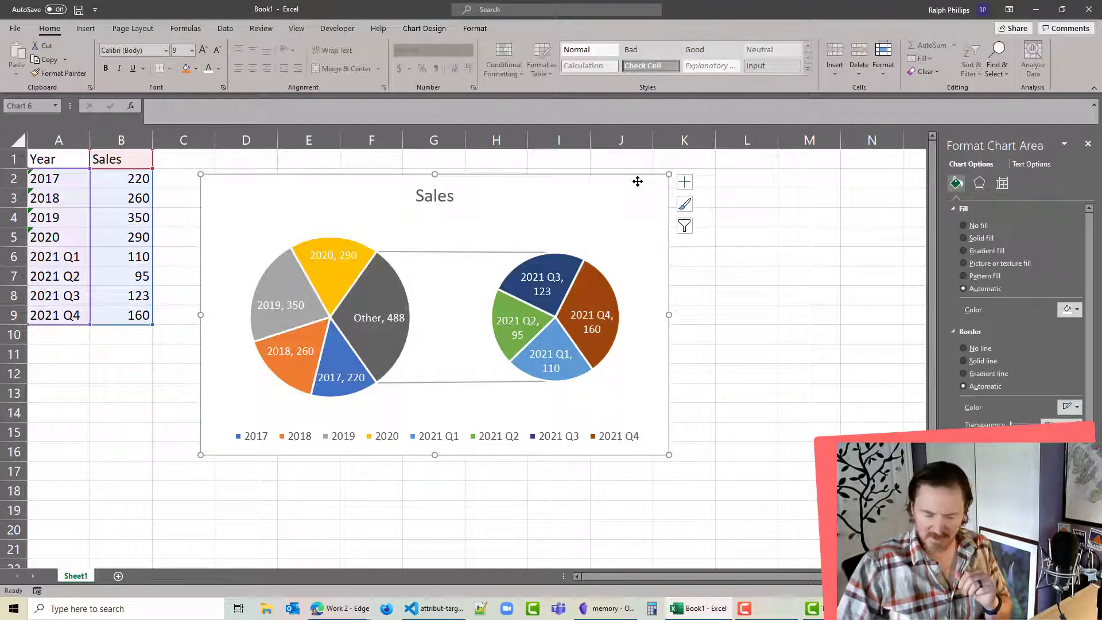
# Delete the existing labelled chart and insert a fresh Pie of Pie chart of A1:B9.
pyautogui.press('Delete')
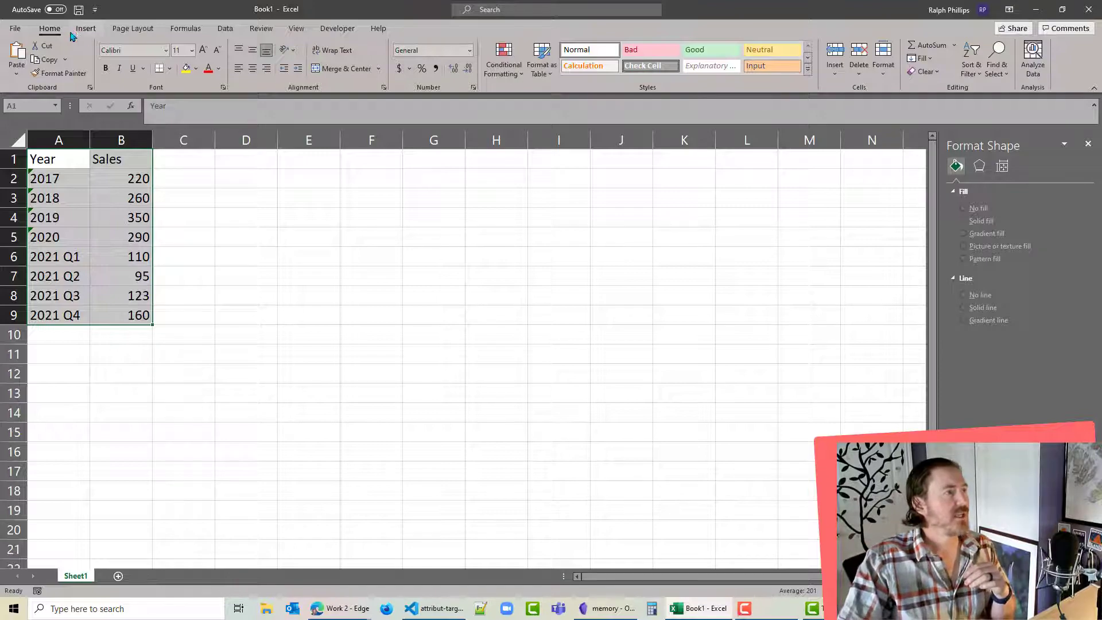
pyautogui.click(85, 28)
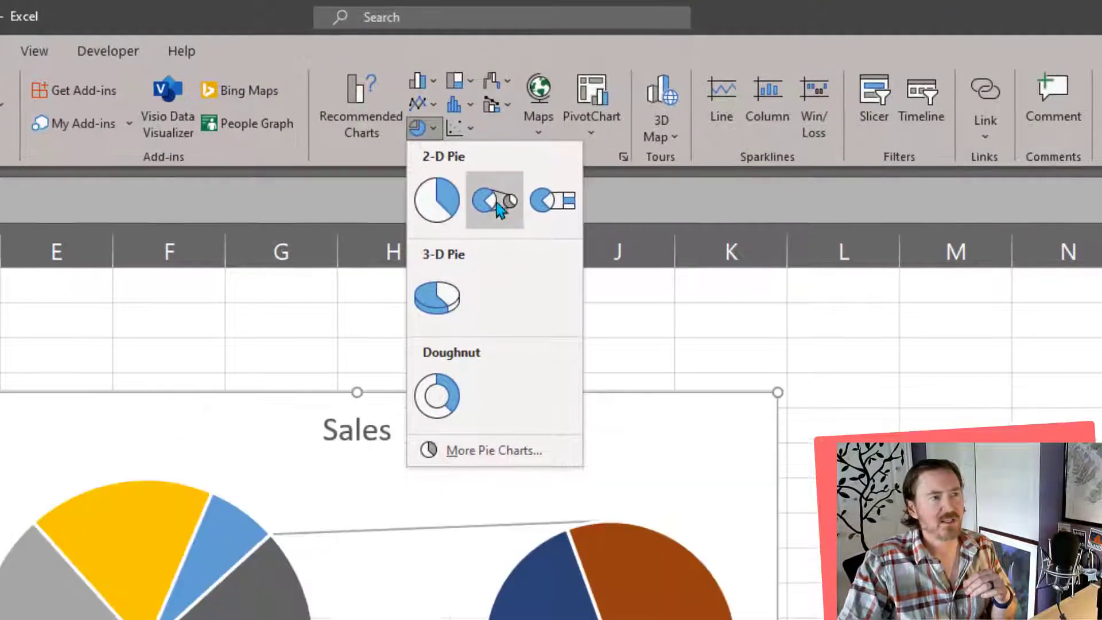
pyautogui.moveTo(494, 200)
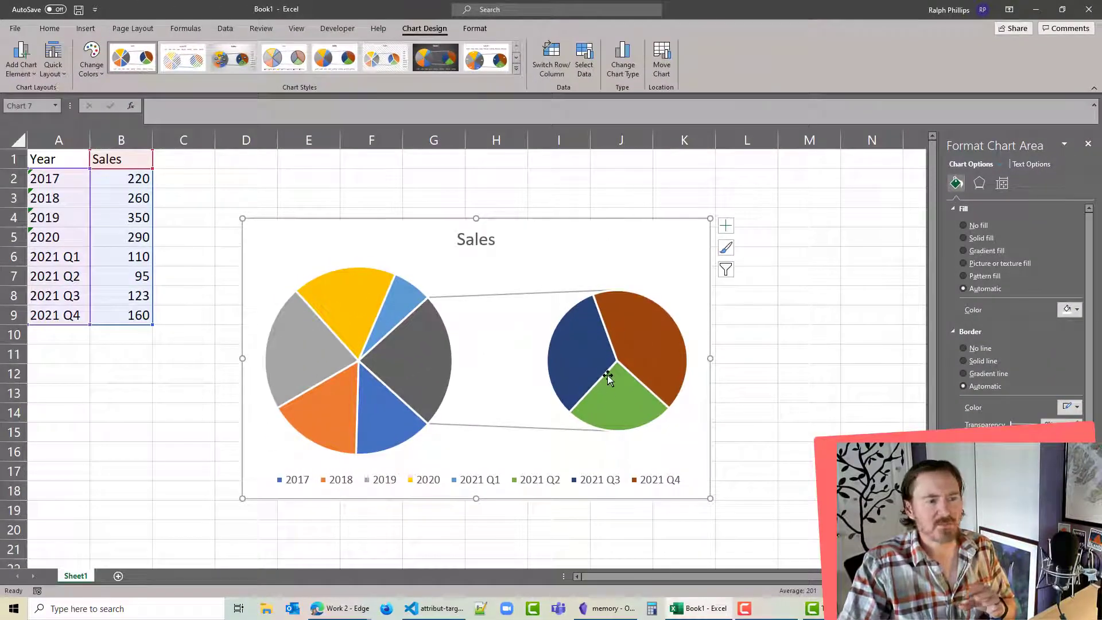
pyautogui.moveTo(647, 331)
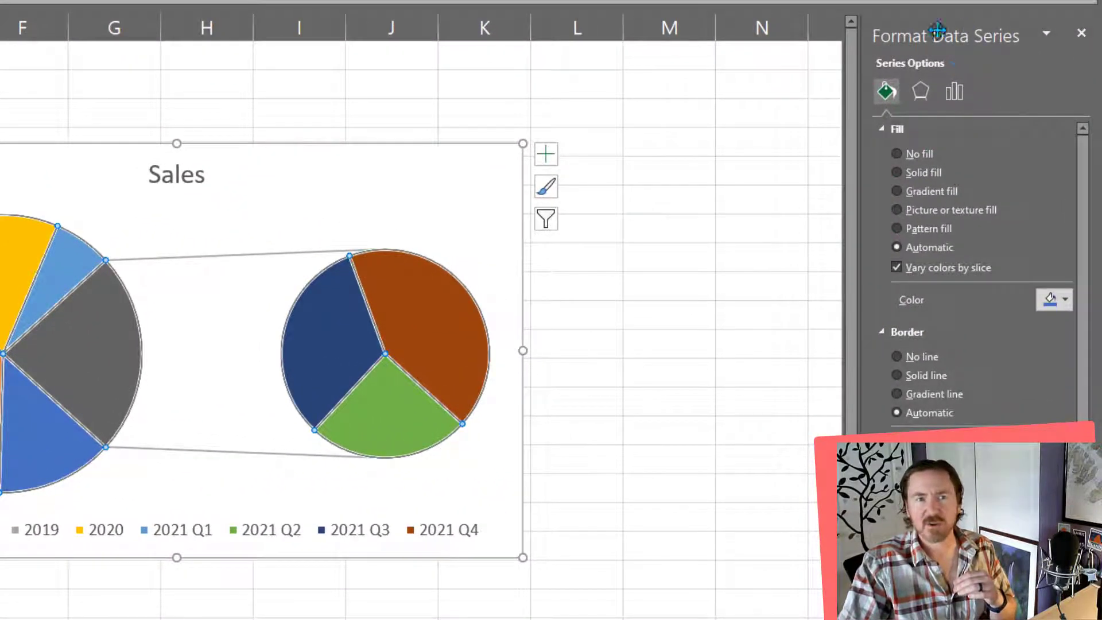
pyautogui.moveTo(935, 63)
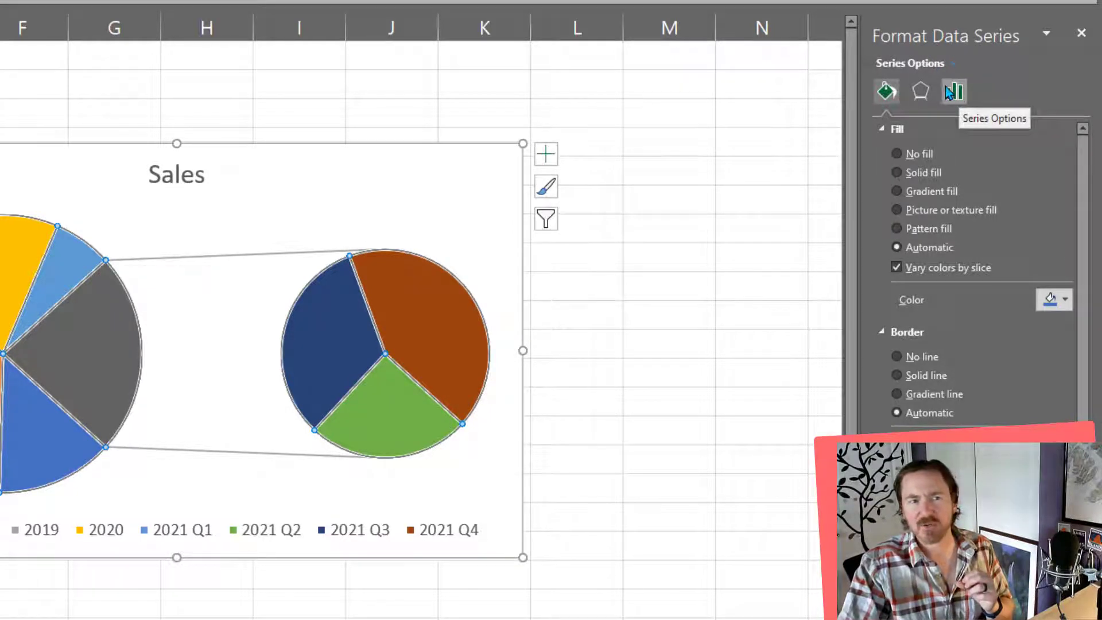
# Set Values in second plot to 4 in the Series Options so the second pie holds all 2021 quarters.
pyautogui.click(952, 92)
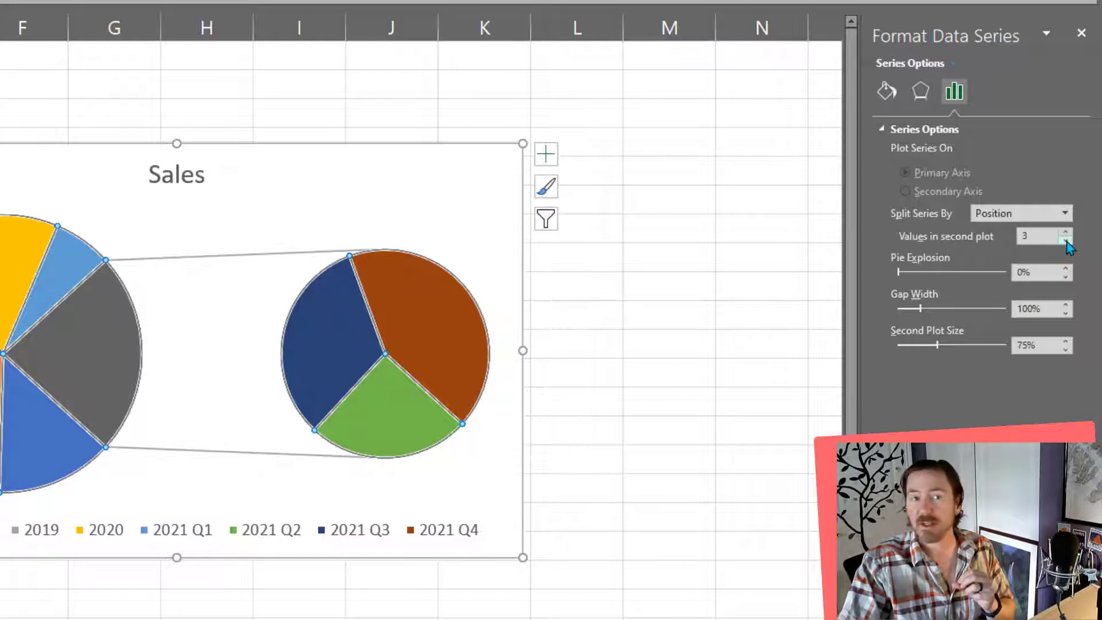
pyautogui.click(1065, 239)
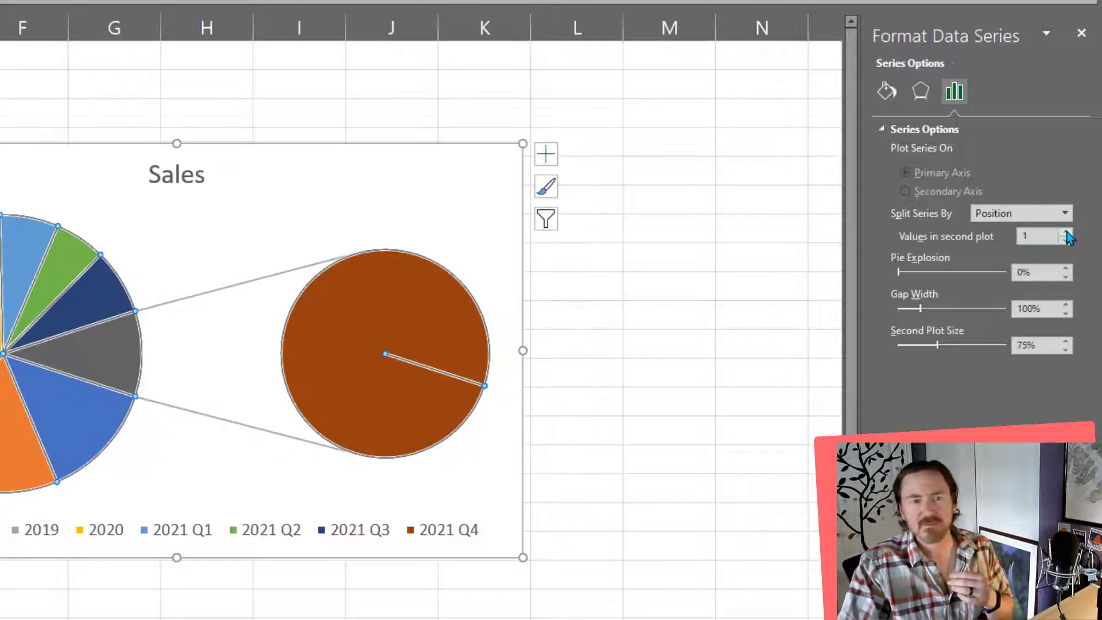
pyautogui.click(1068, 232)
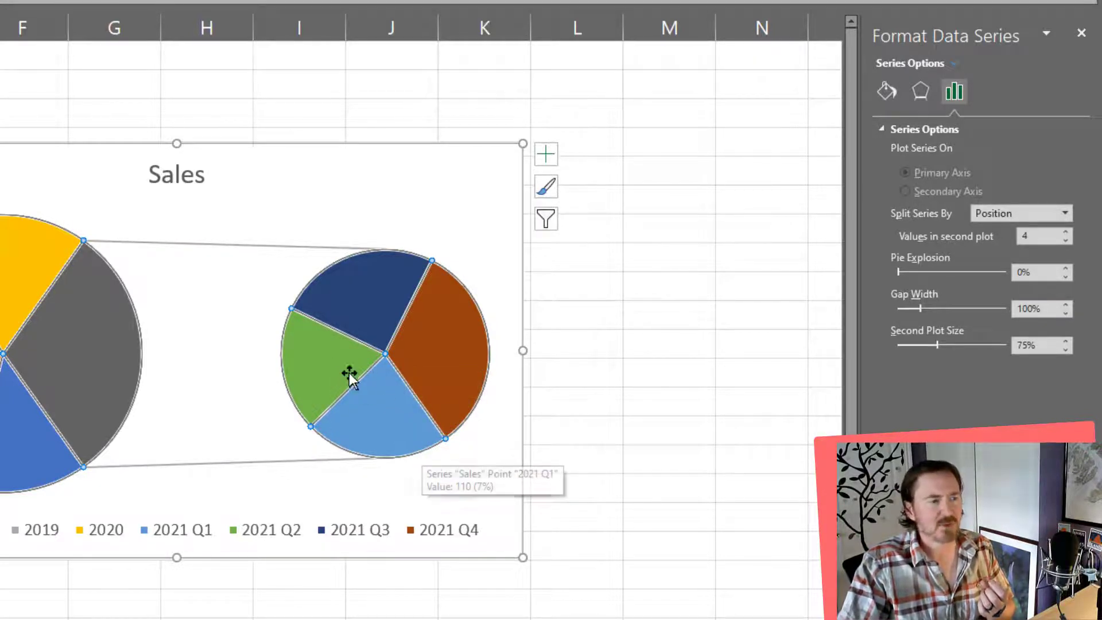
pyautogui.moveTo(466, 351)
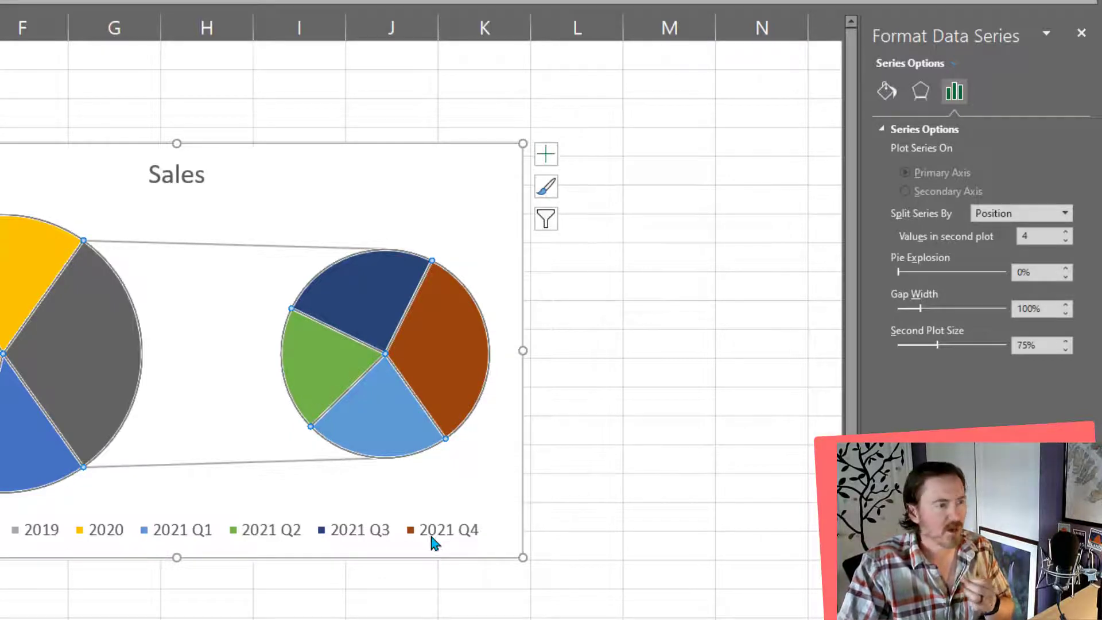
pyautogui.moveTo(387, 433)
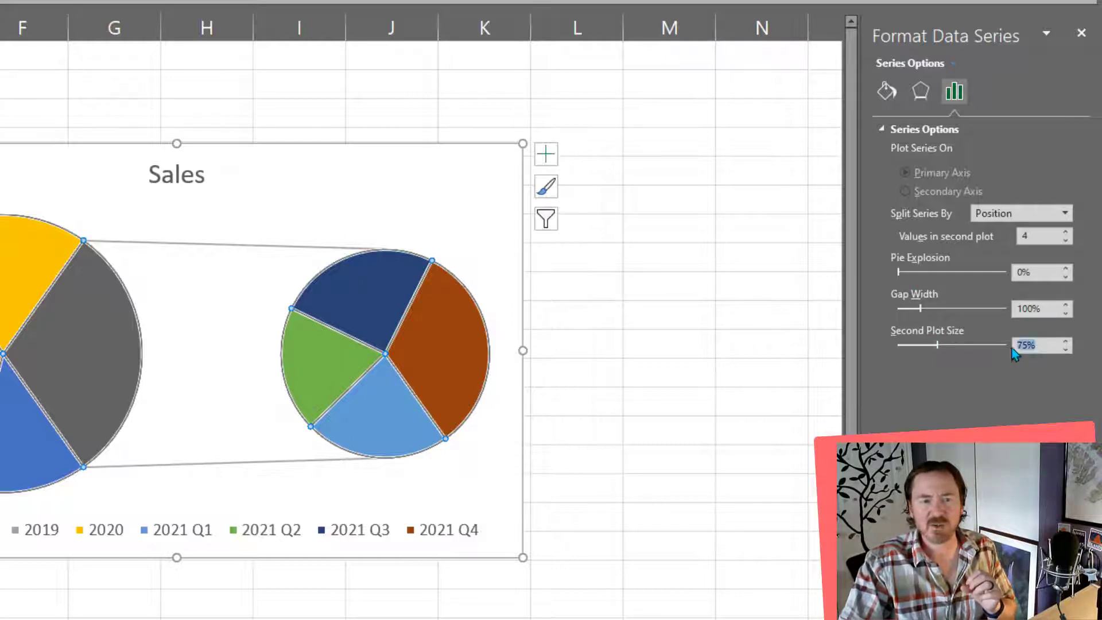
# Enlarge the secondary pie by editing the Second Plot Size value.
pyautogui.write('100')
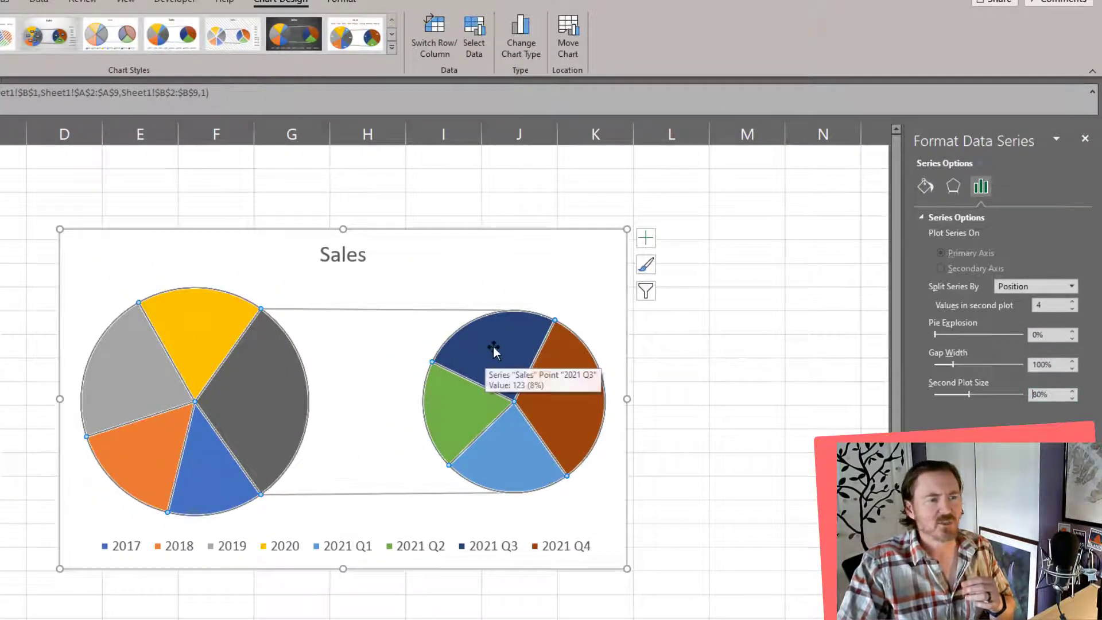
# Add data labels to the Sales series showing Value and Category Name, e.g. 'Other, 488'.
pyautogui.rightClick(493, 352)
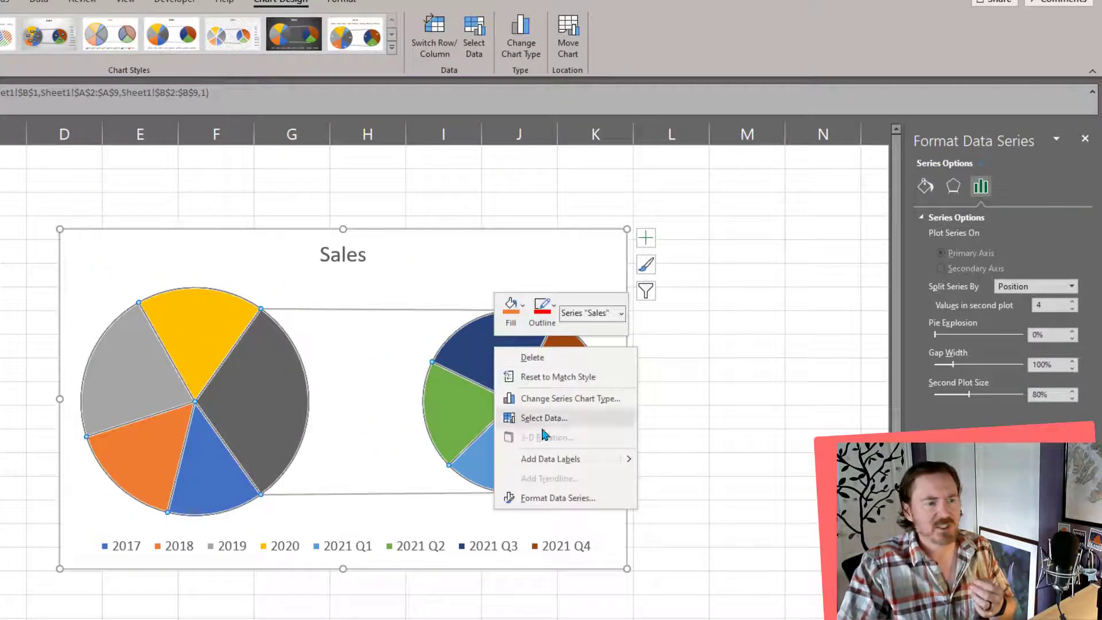
pyautogui.click(550, 458)
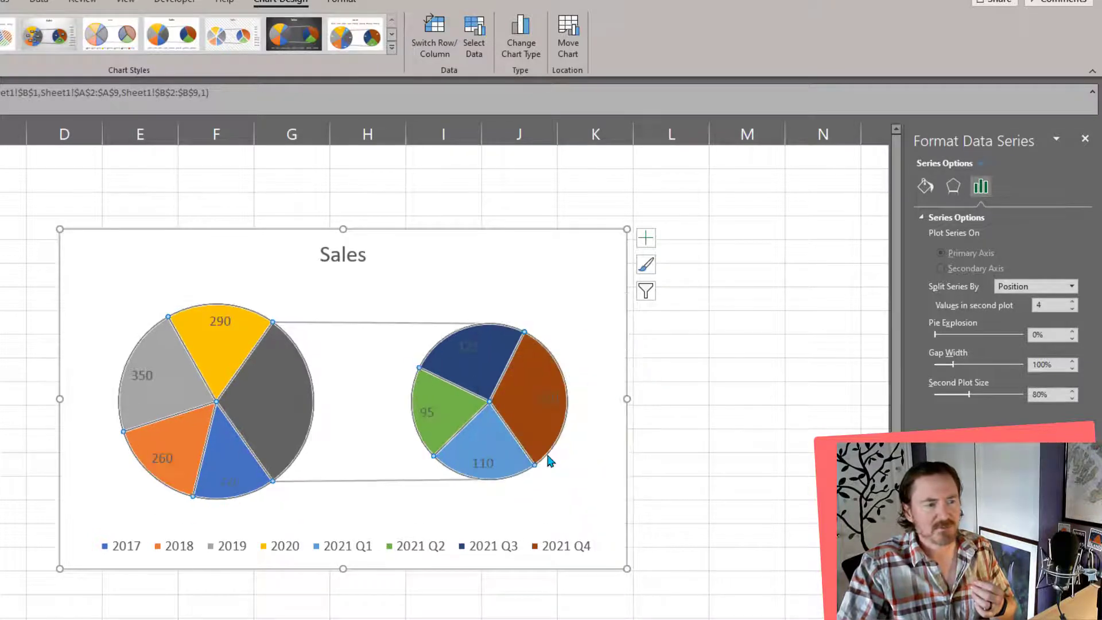
pyautogui.moveTo(483, 365)
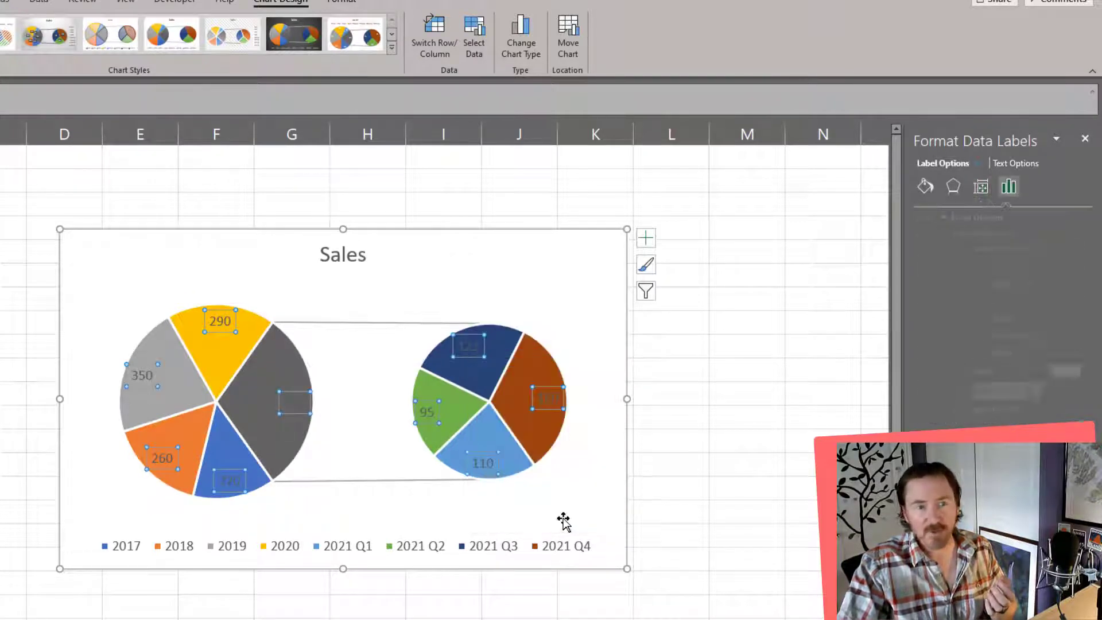
pyautogui.click(1009, 186)
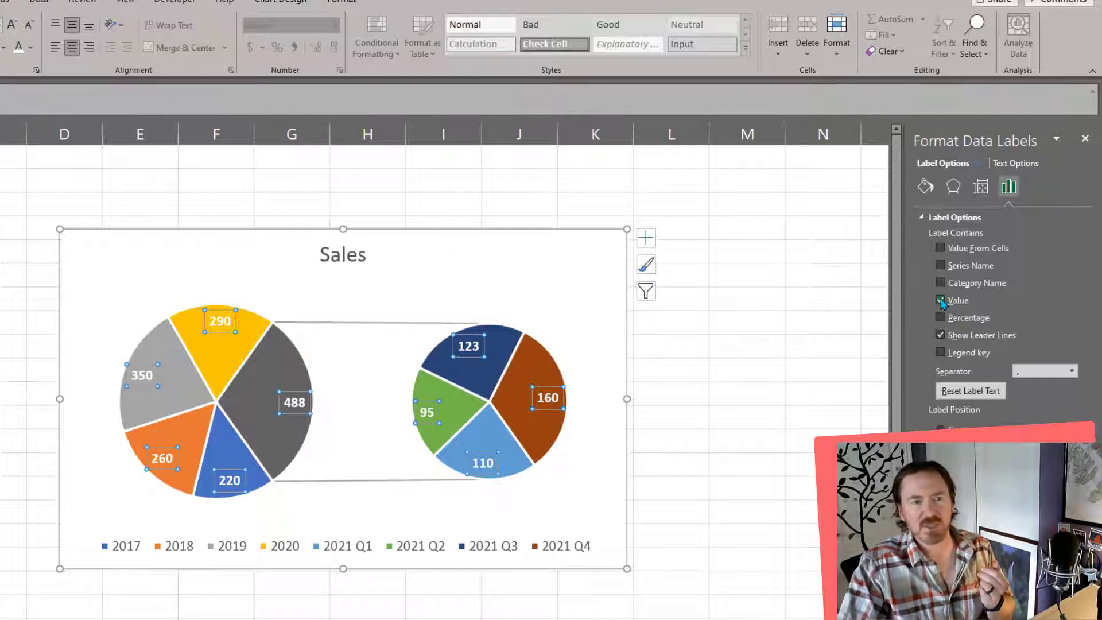
pyautogui.click(940, 283)
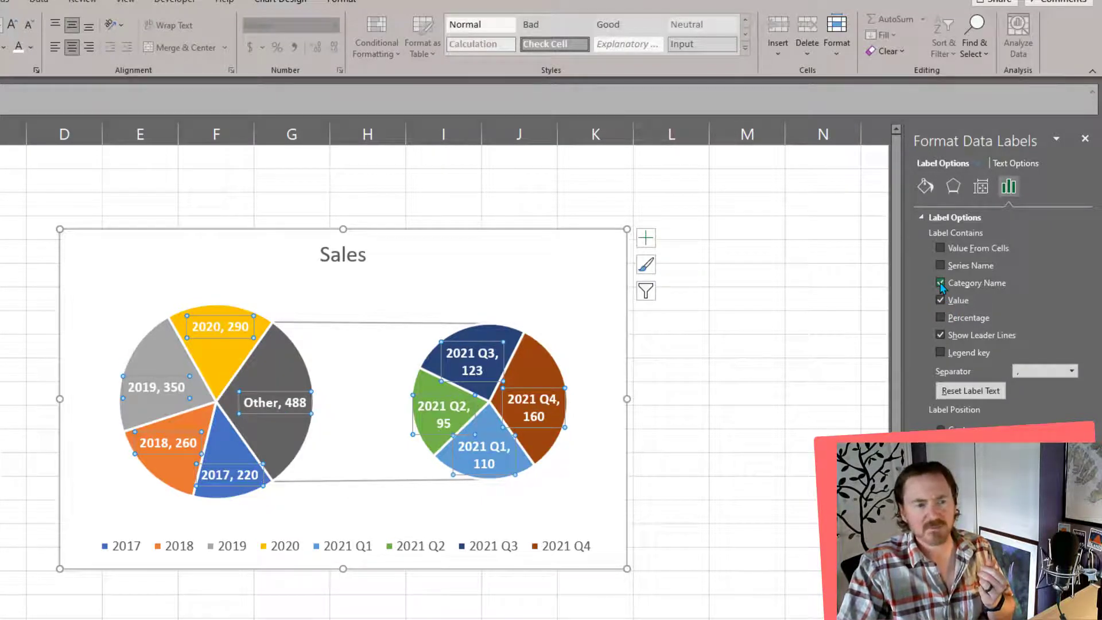
pyautogui.click(940, 282)
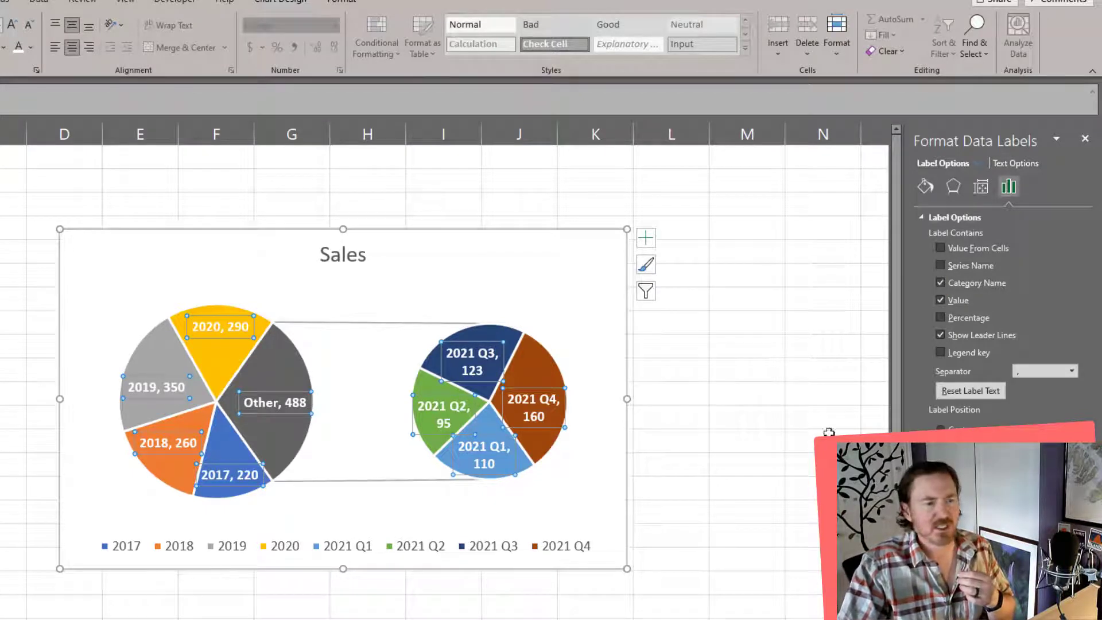
pyautogui.moveTo(722, 419)
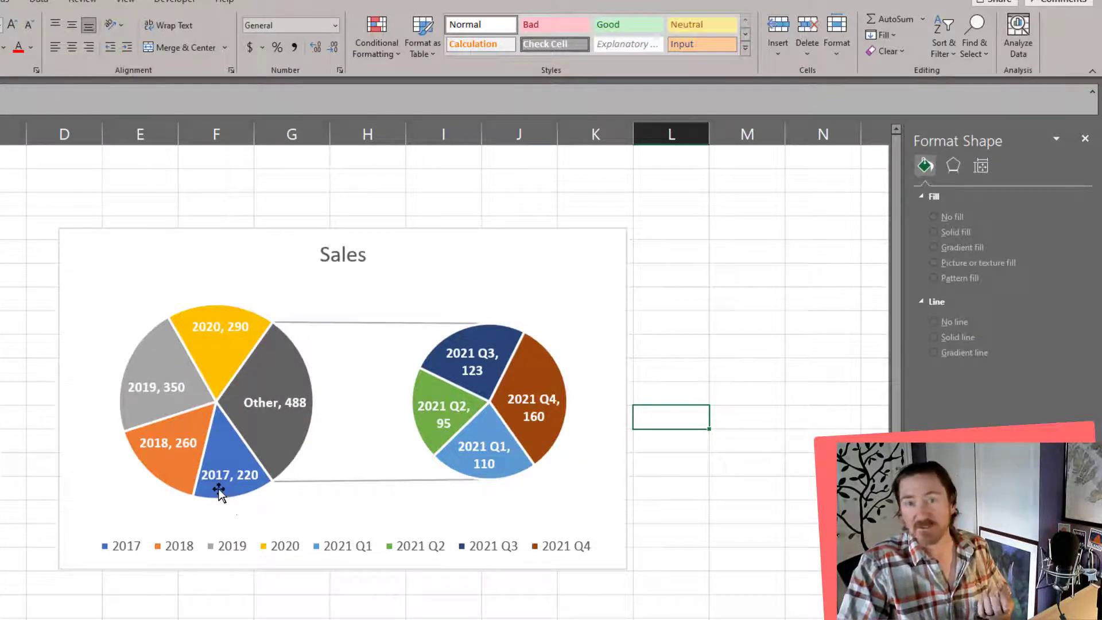
pyautogui.moveTo(229, 509)
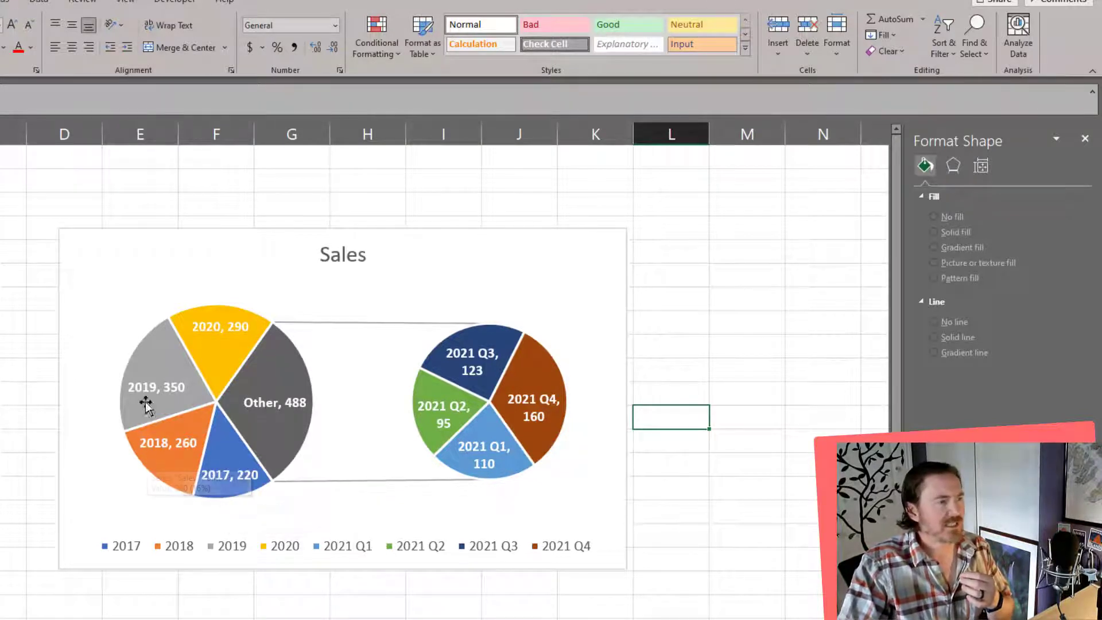
pyautogui.moveTo(258, 429)
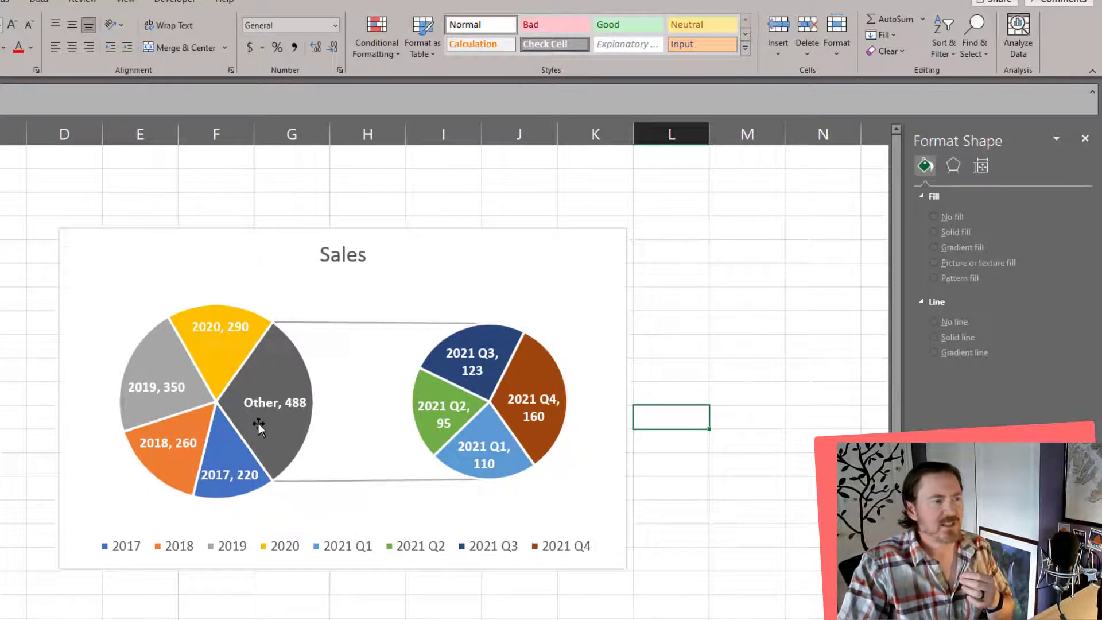
pyautogui.moveTo(259, 428)
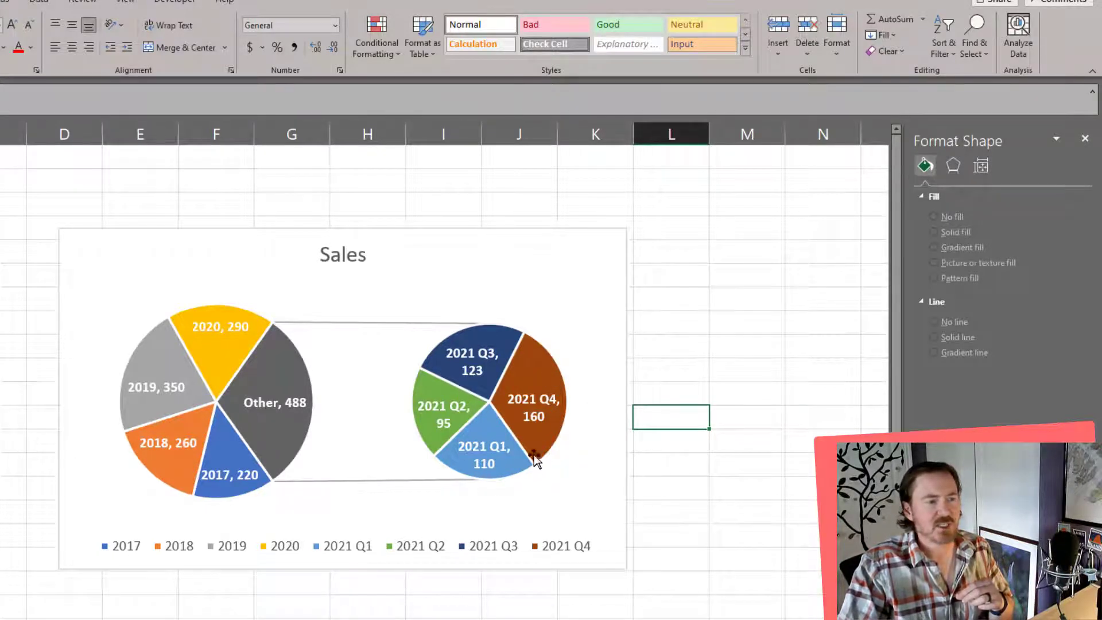
pyautogui.moveTo(503, 489)
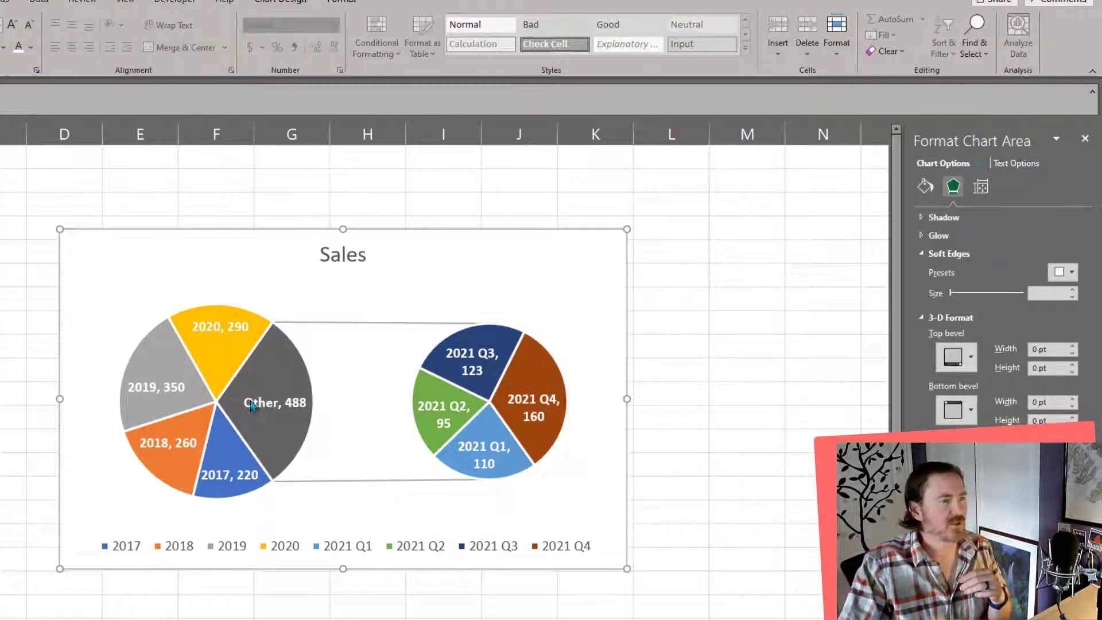
pyautogui.moveTo(251, 406)
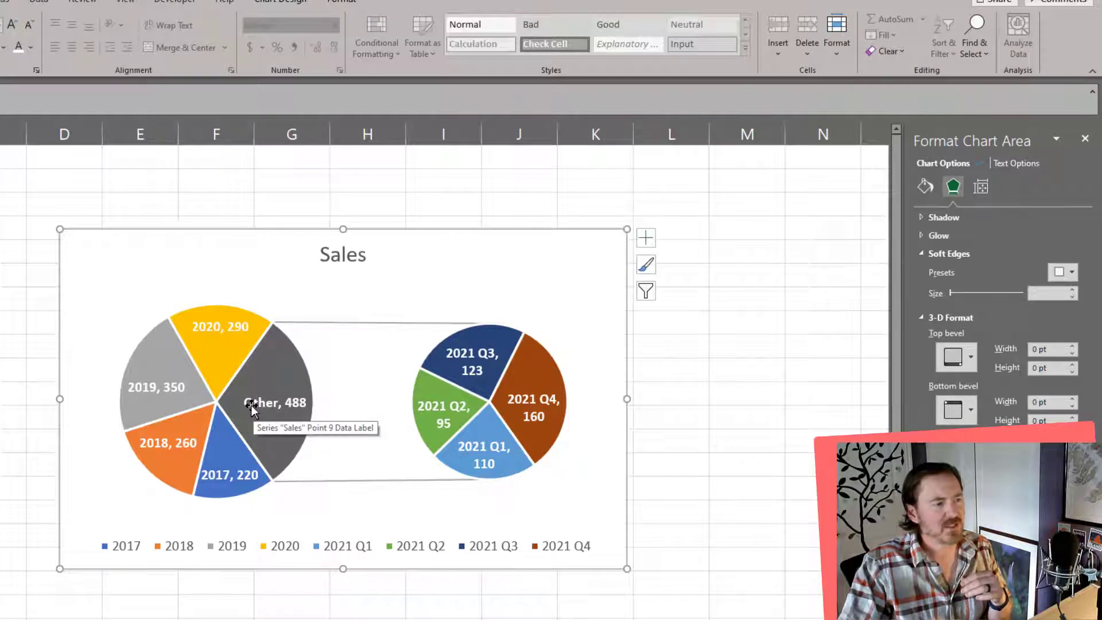
# Edit the main pie's Other data label to read '2021, 488'.
pyautogui.click(275, 403)
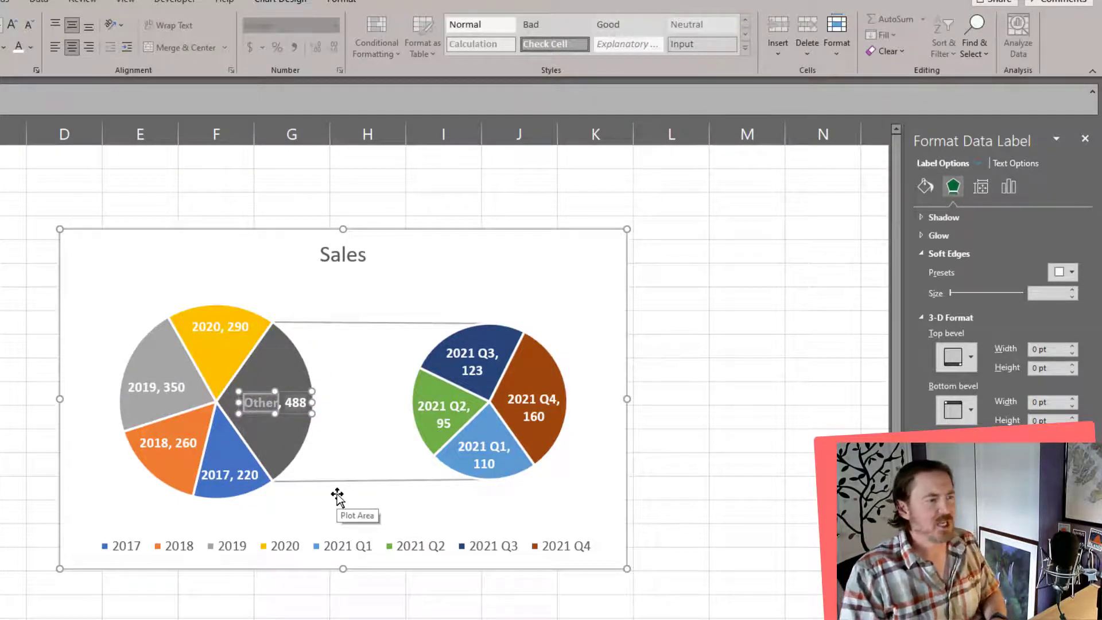
pyautogui.write('2021')
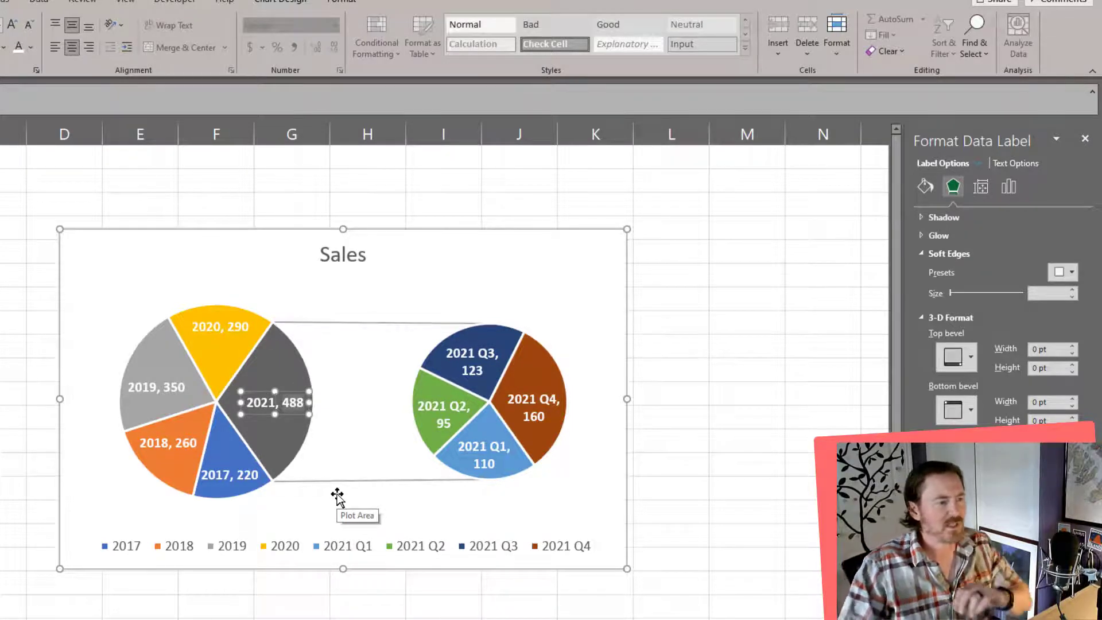
pyautogui.click(590, 505)
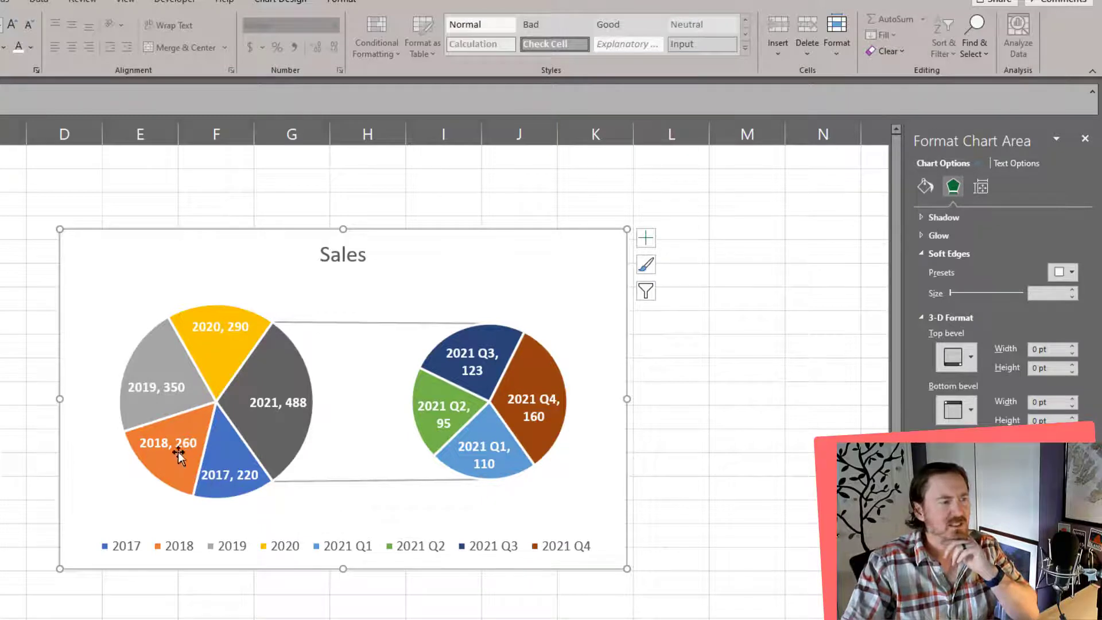
pyautogui.moveTo(265, 434)
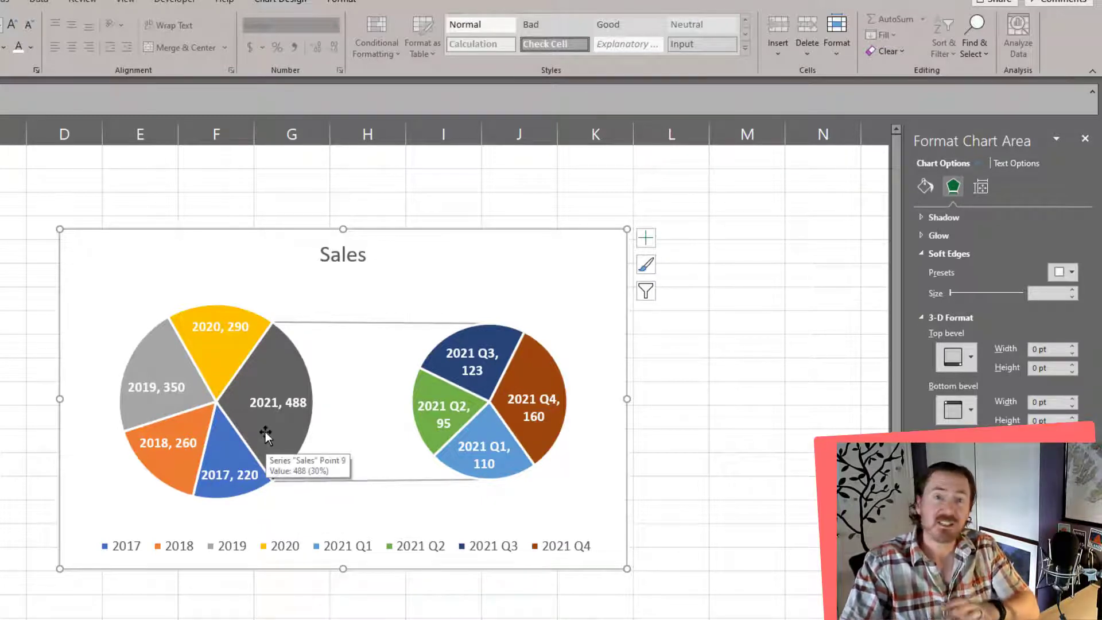
pyautogui.moveTo(275, 423)
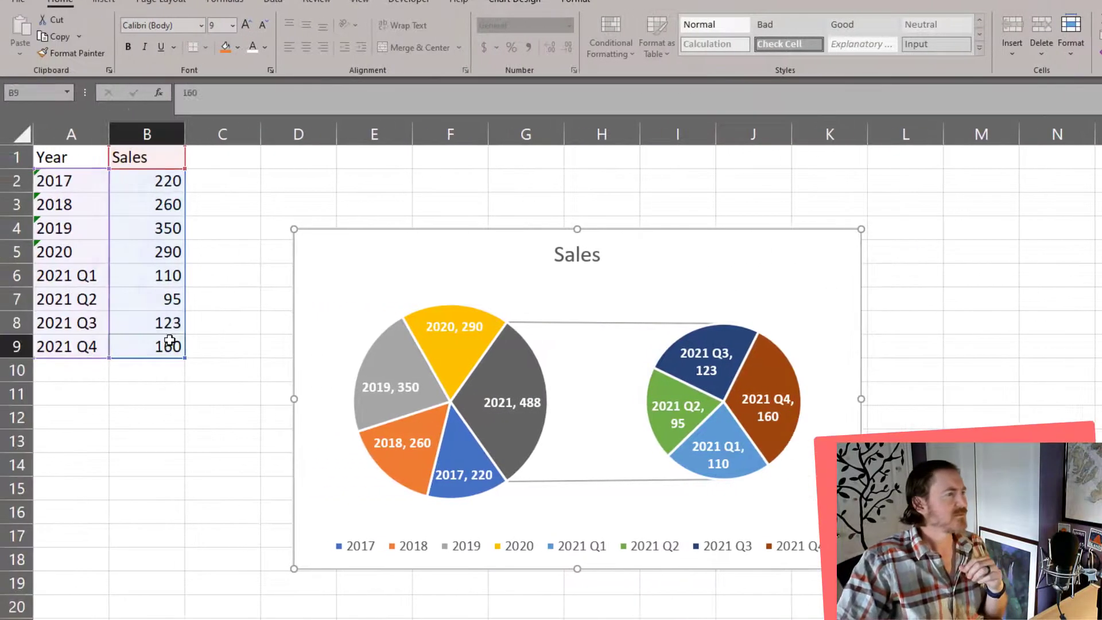
# Change the 2021 Q3 sales to 200 and select Q4 to update it next.
pyautogui.click(146, 322)
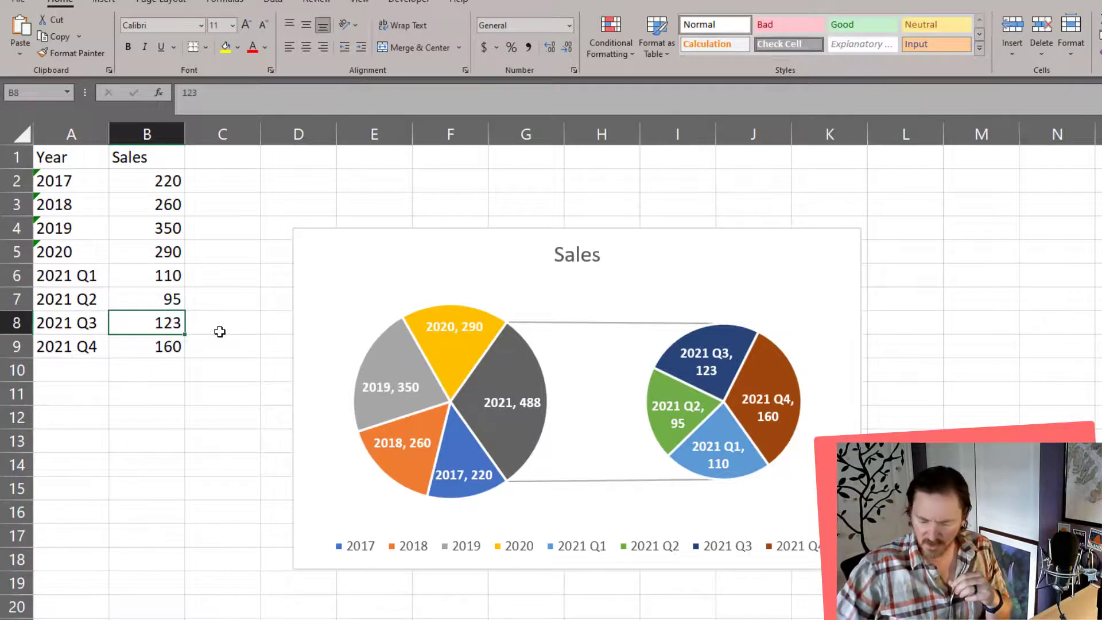
pyautogui.write('200')
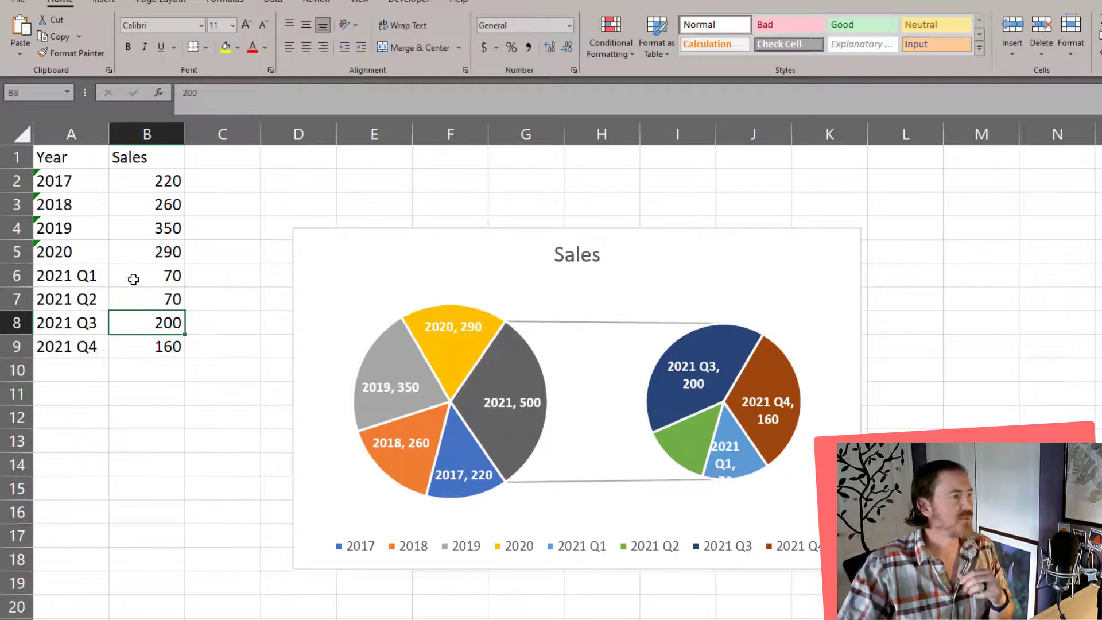
pyautogui.click(147, 346)
pyautogui.write('60')
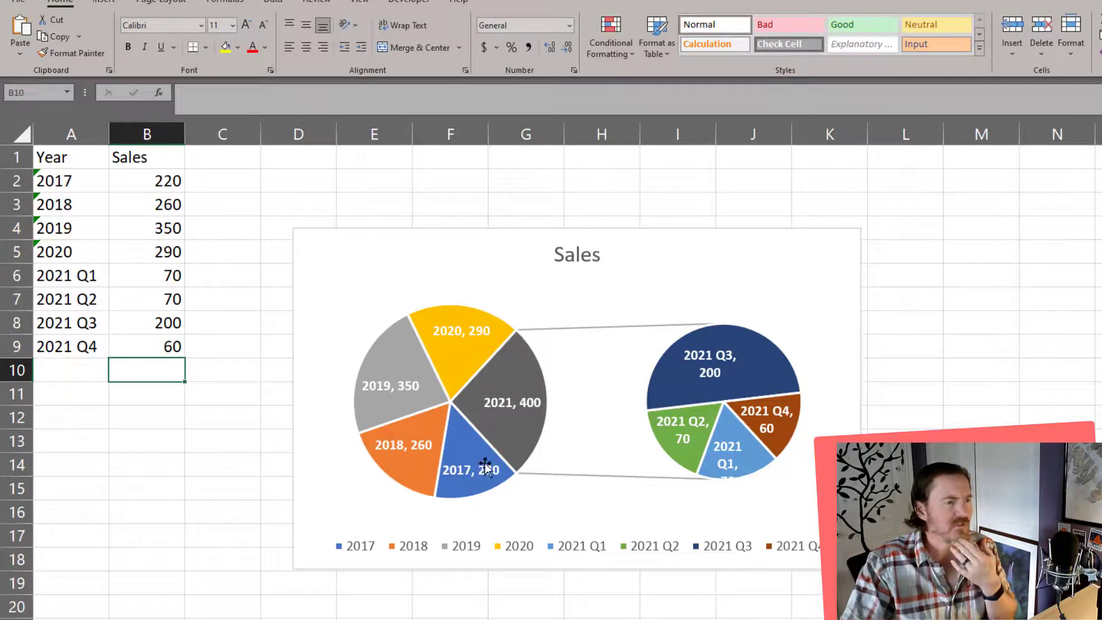
pyautogui.moveTo(497, 440)
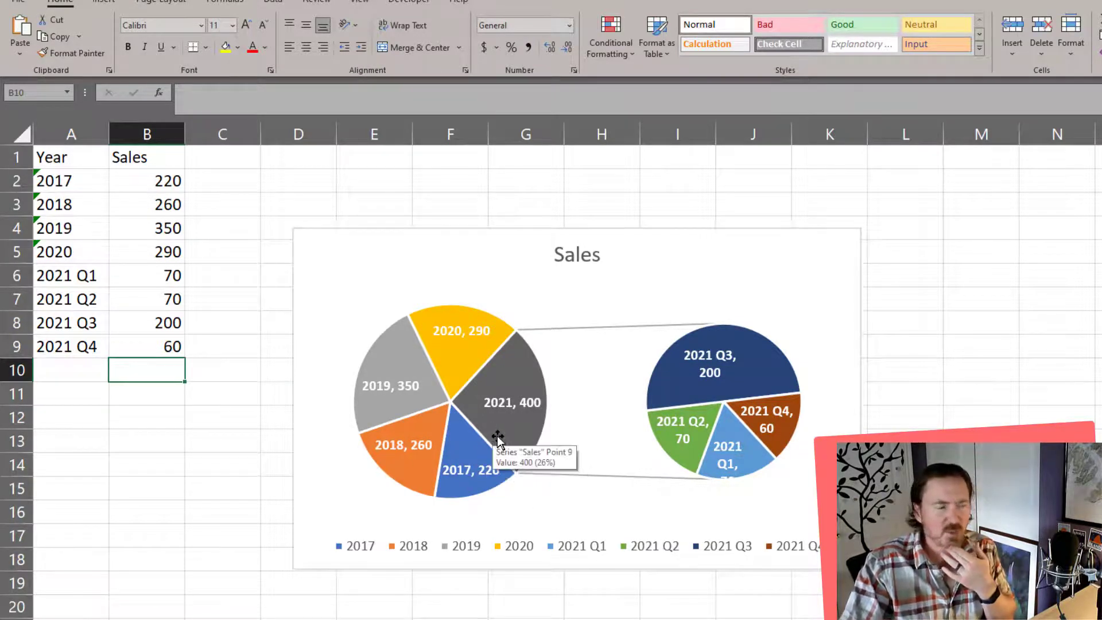
pyautogui.moveTo(745, 384)
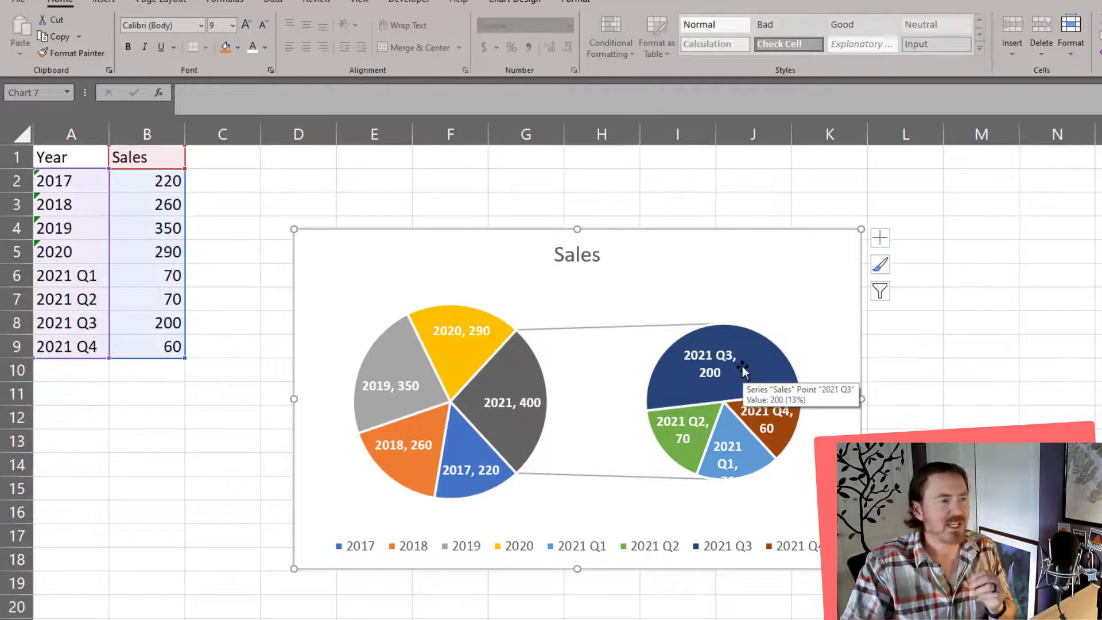
pyautogui.moveTo(334, 205)
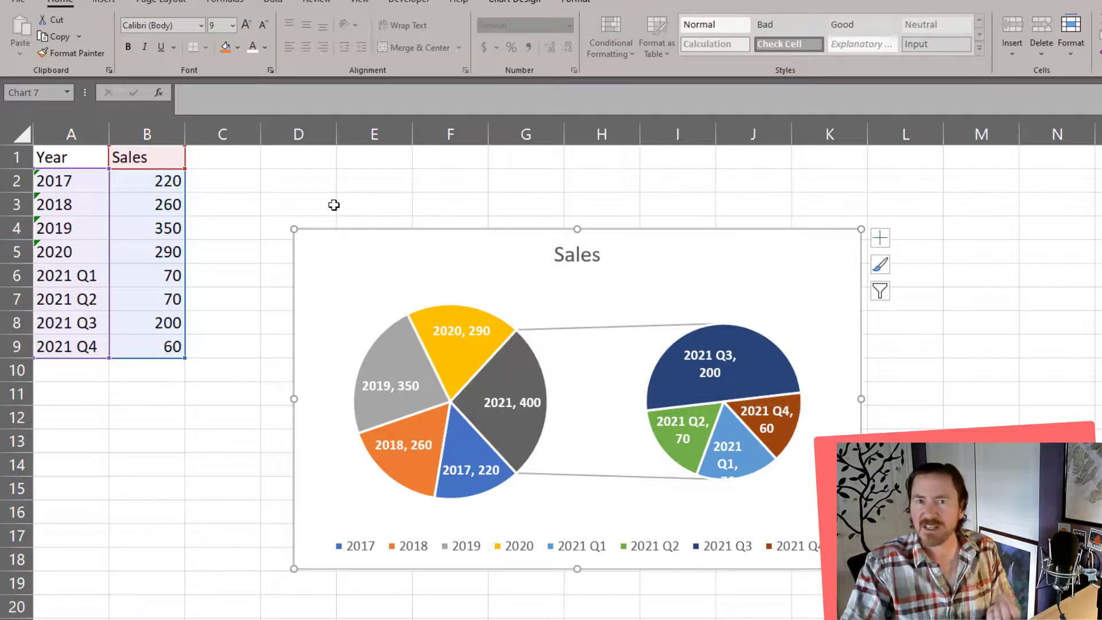
# Show the Insert Pie or Doughnut Chart list of pie chart types for the selected chart.
pyautogui.click(104, 2)
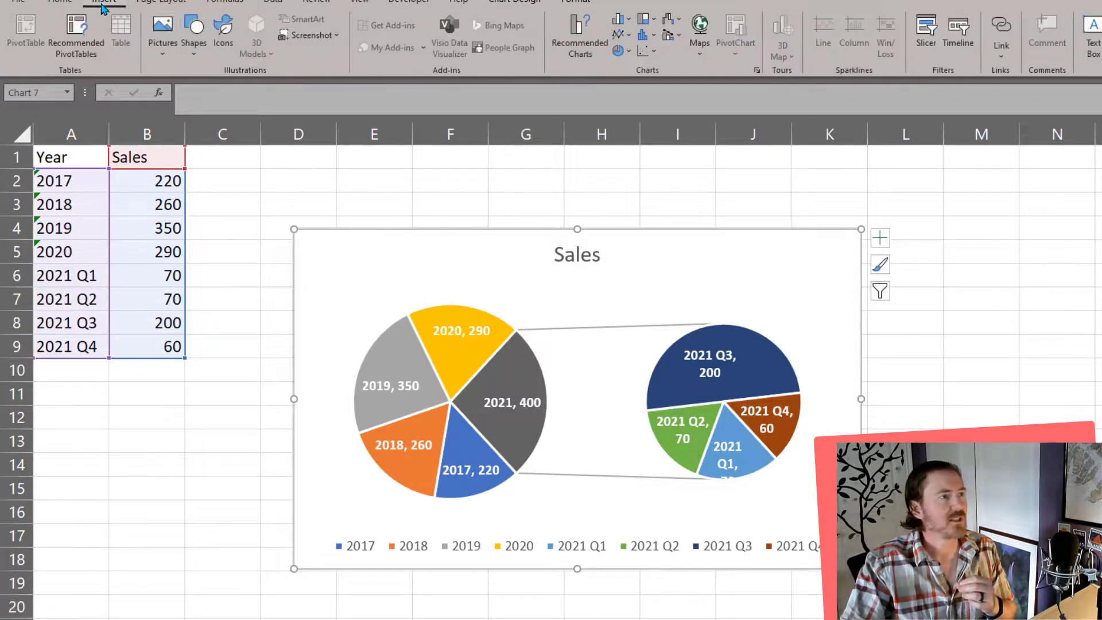
pyautogui.click(618, 51)
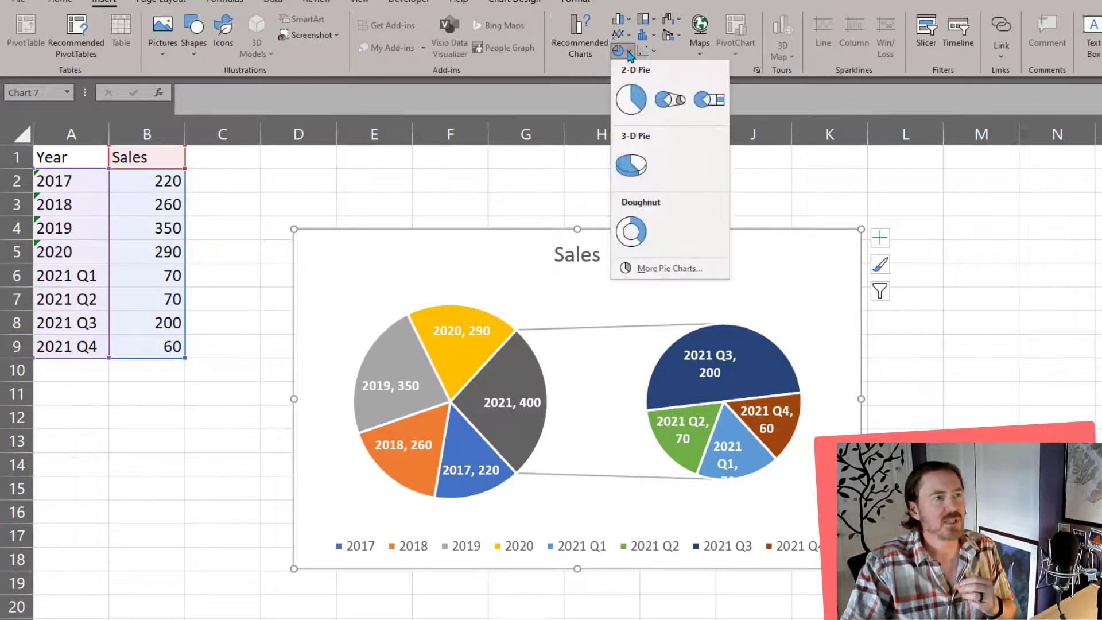
pyautogui.moveTo(670, 98)
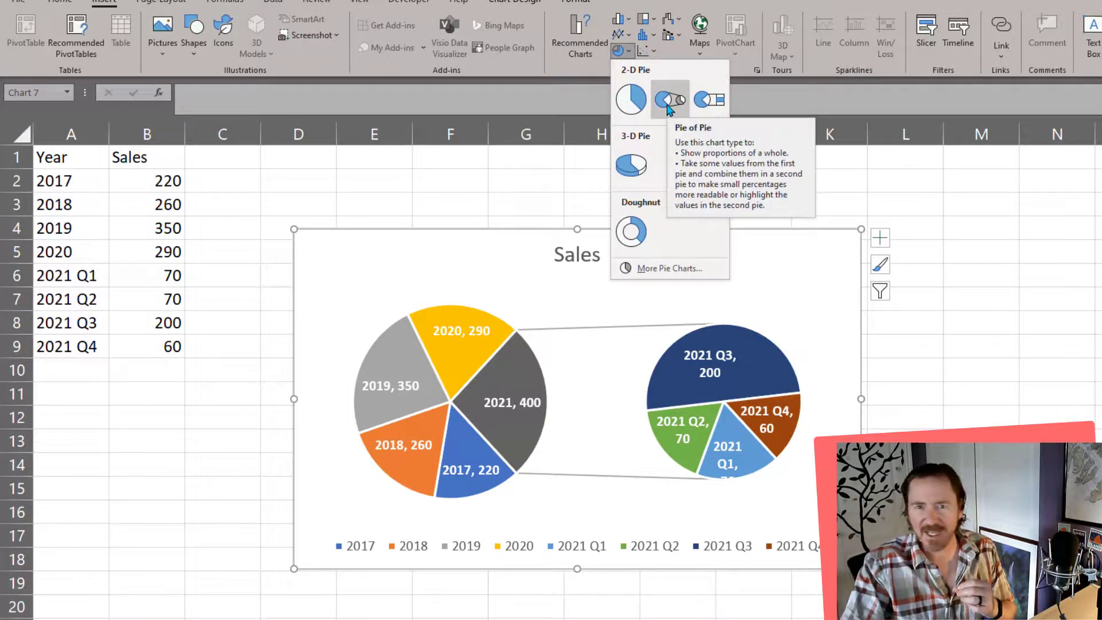